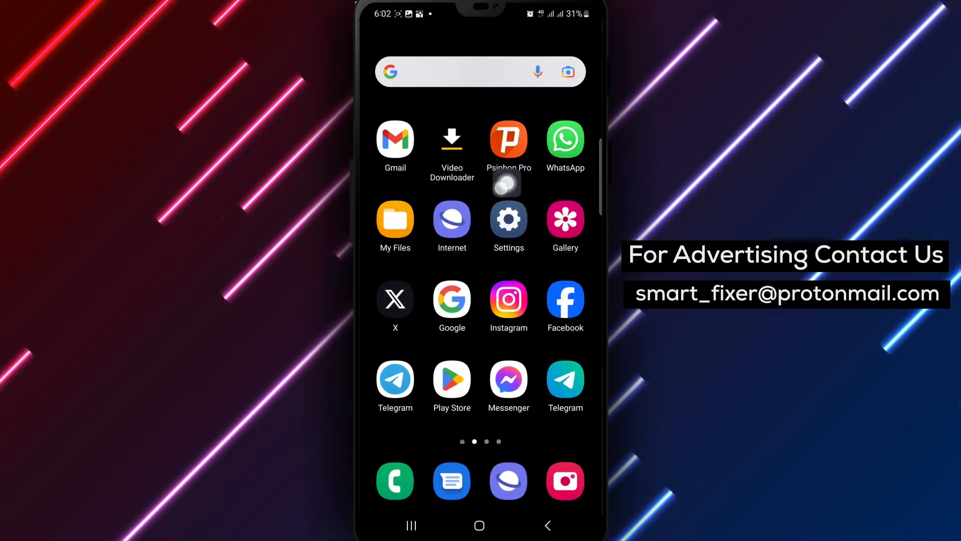
- Launch the X app from the home screen and land on the For you feed
click(394, 299)
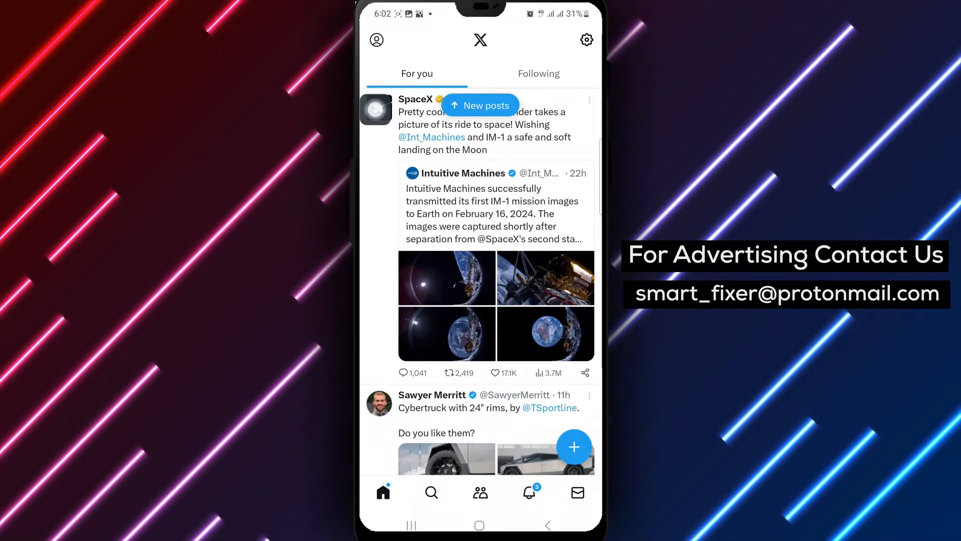
- Reach Settings and privacy through the profile menu's Settings & Support section
click(376, 40)
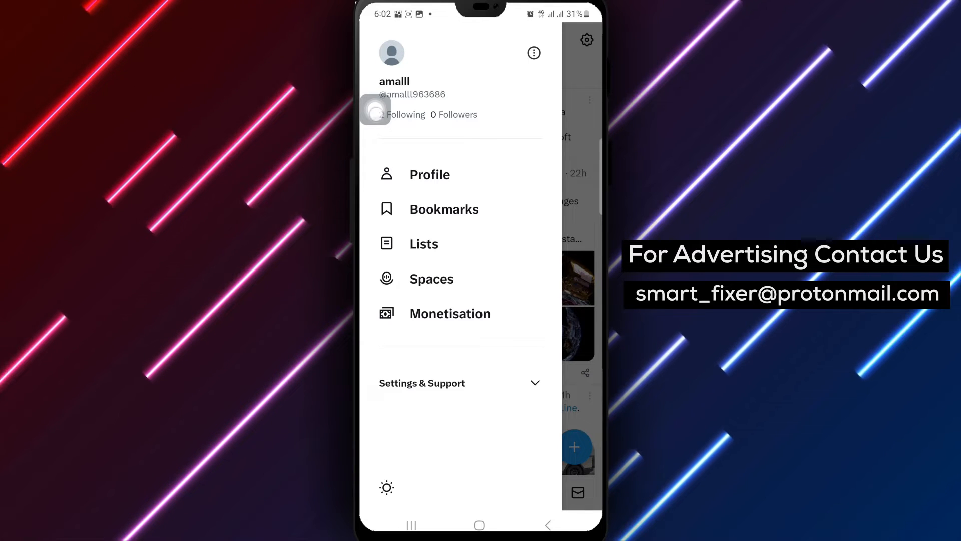
click(421, 382)
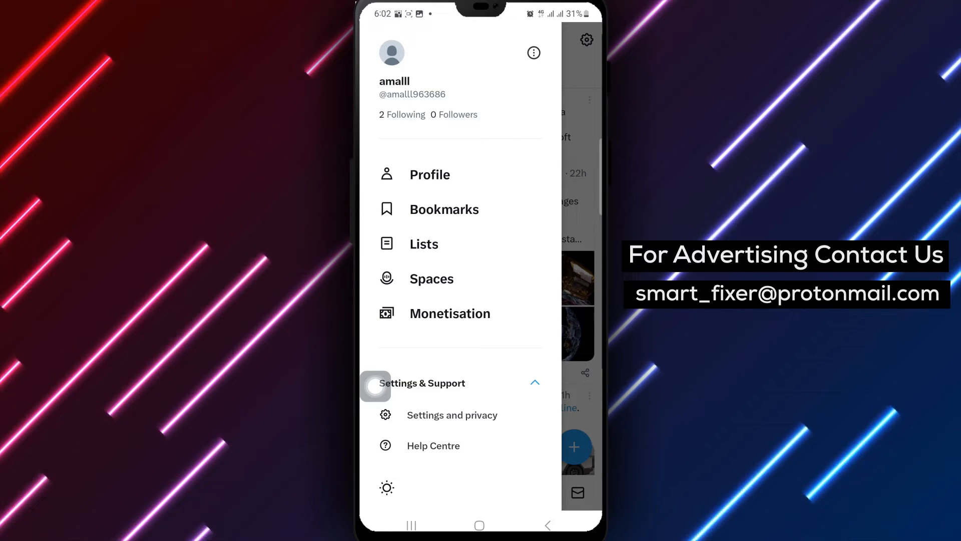
click(452, 415)
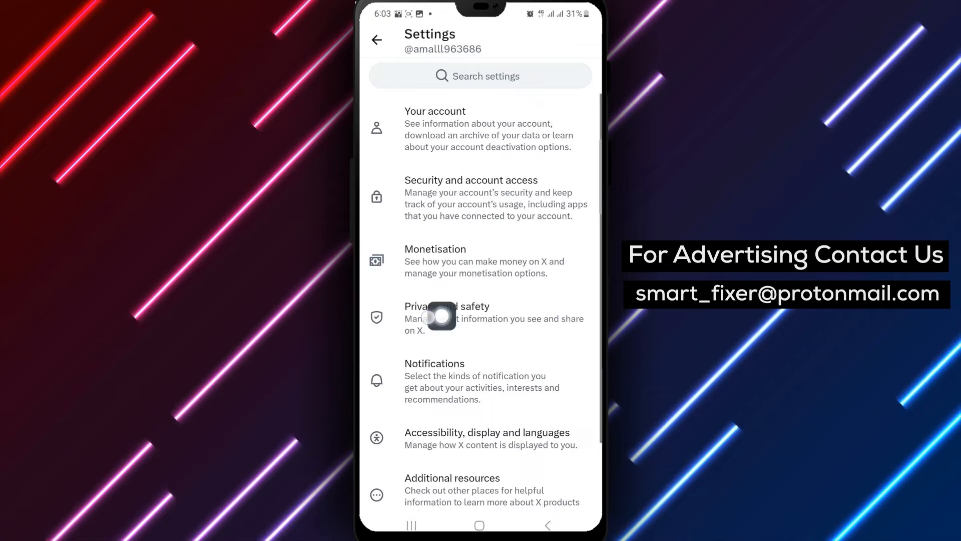
- Go into Privacy and safety, then Audience and tagging
click(447, 320)
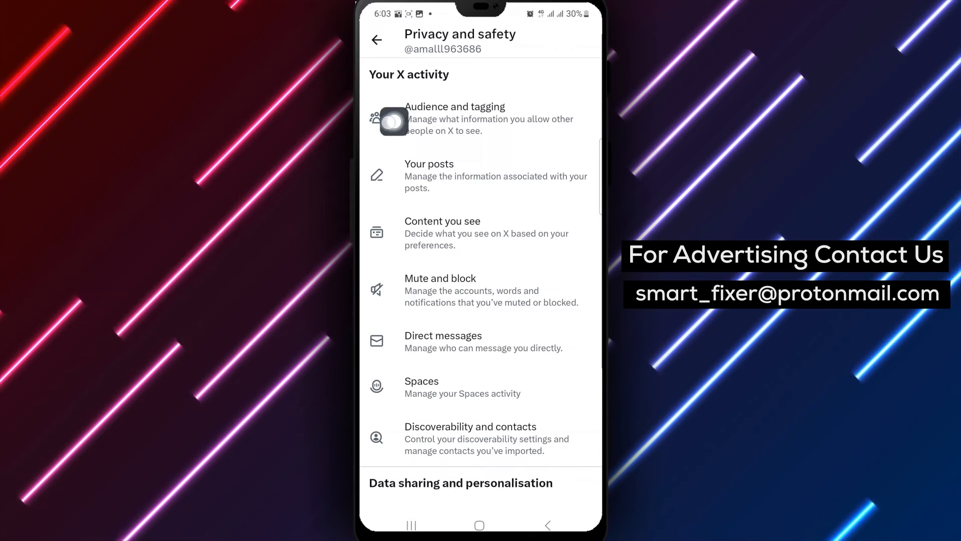
click(451, 107)
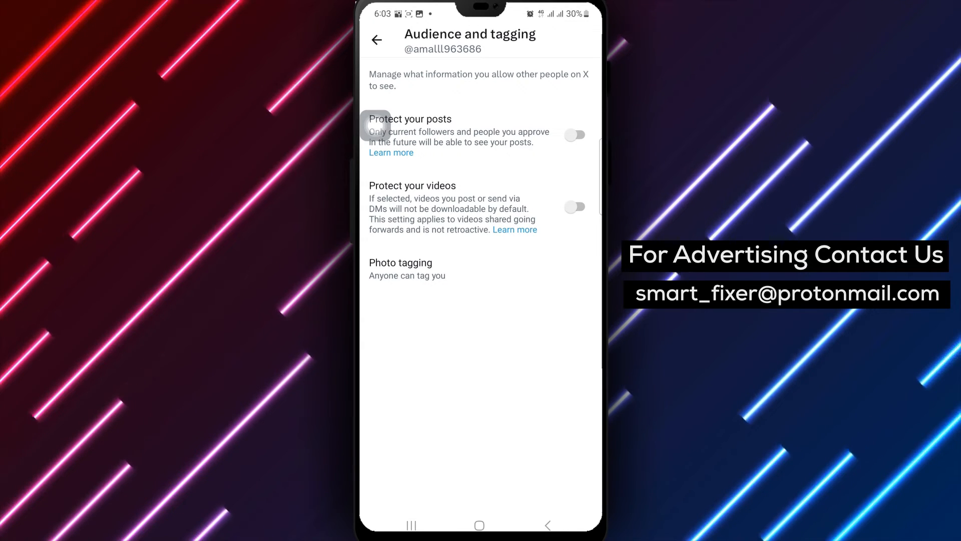
- View the Photo tagging dialog showing 'Anyone can tag you', then return to the home screen
click(400, 262)
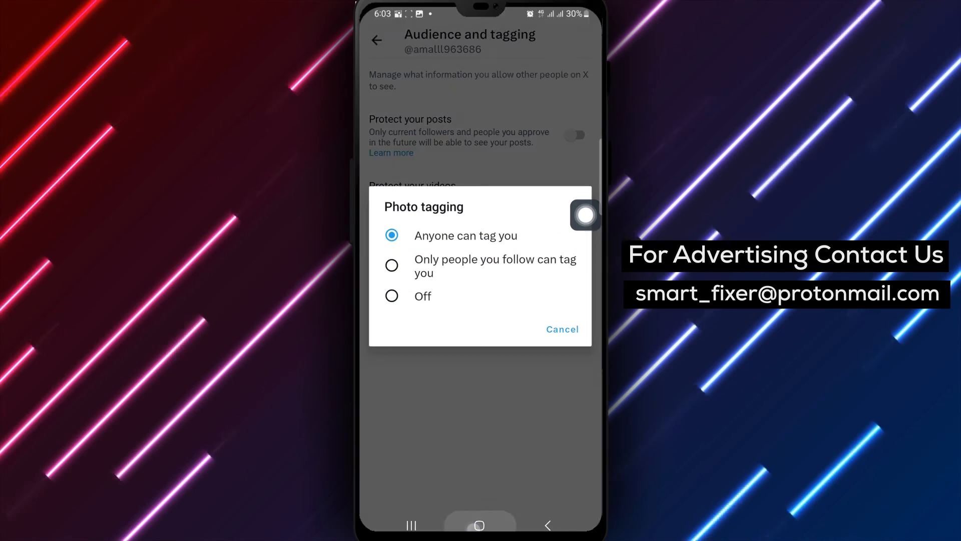
click(479, 524)
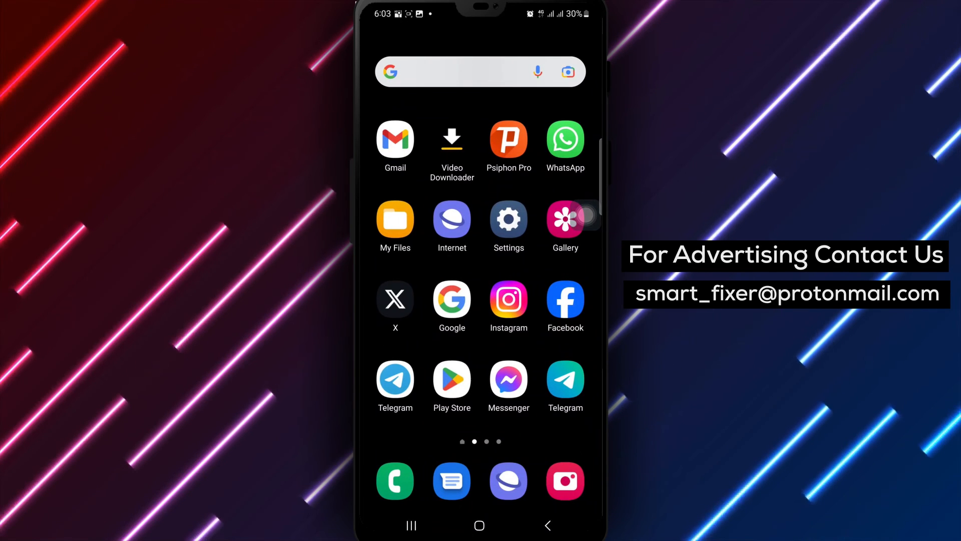